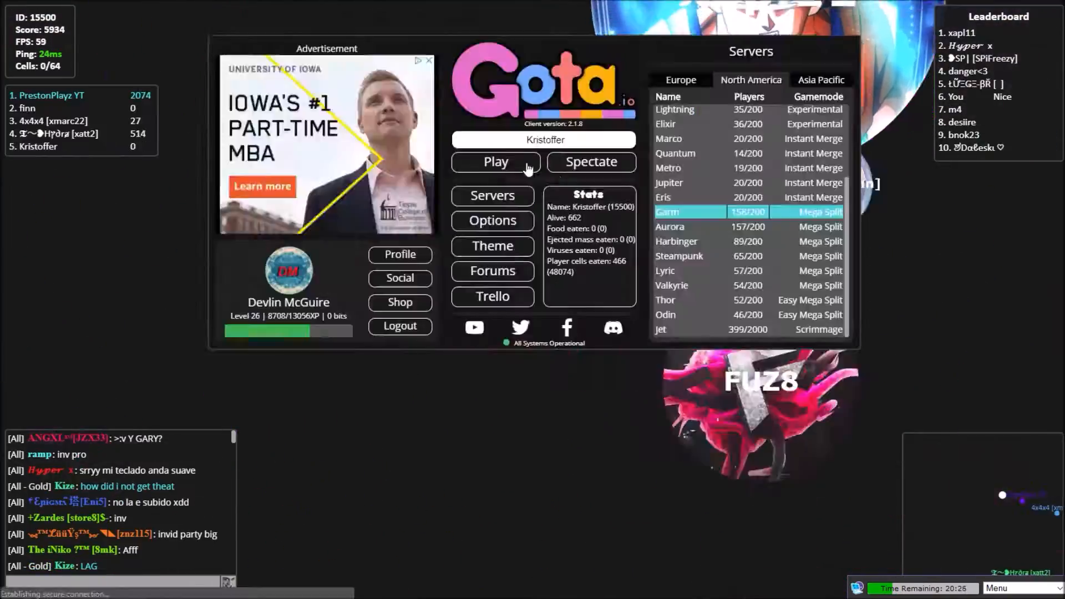
Press Play to respawn as the small cell Kristoffer in a Garm server match
{"action": "left_click", "coordinate": [496, 161]}
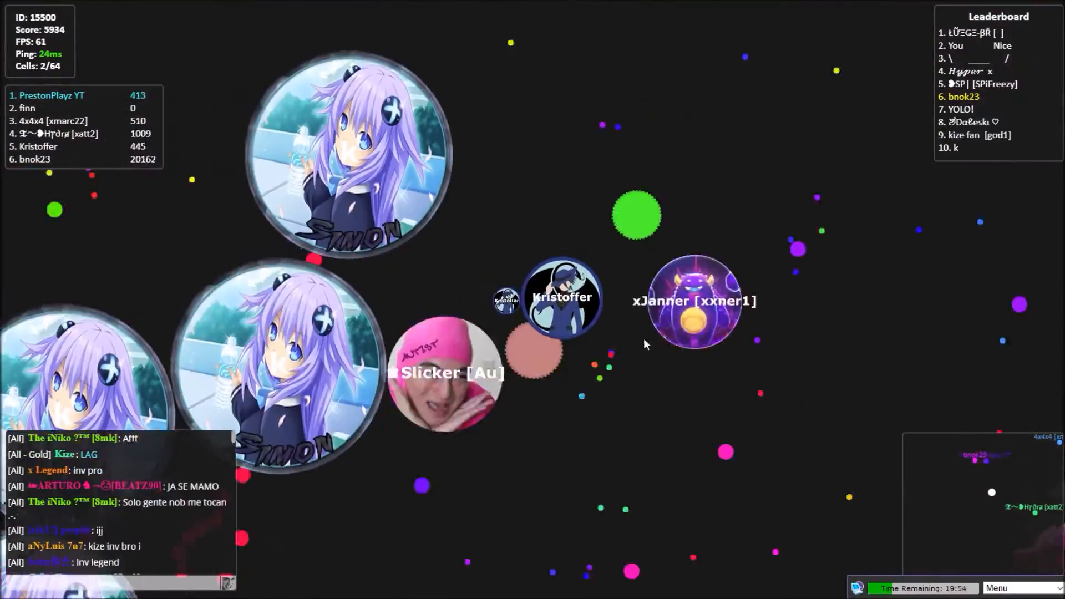